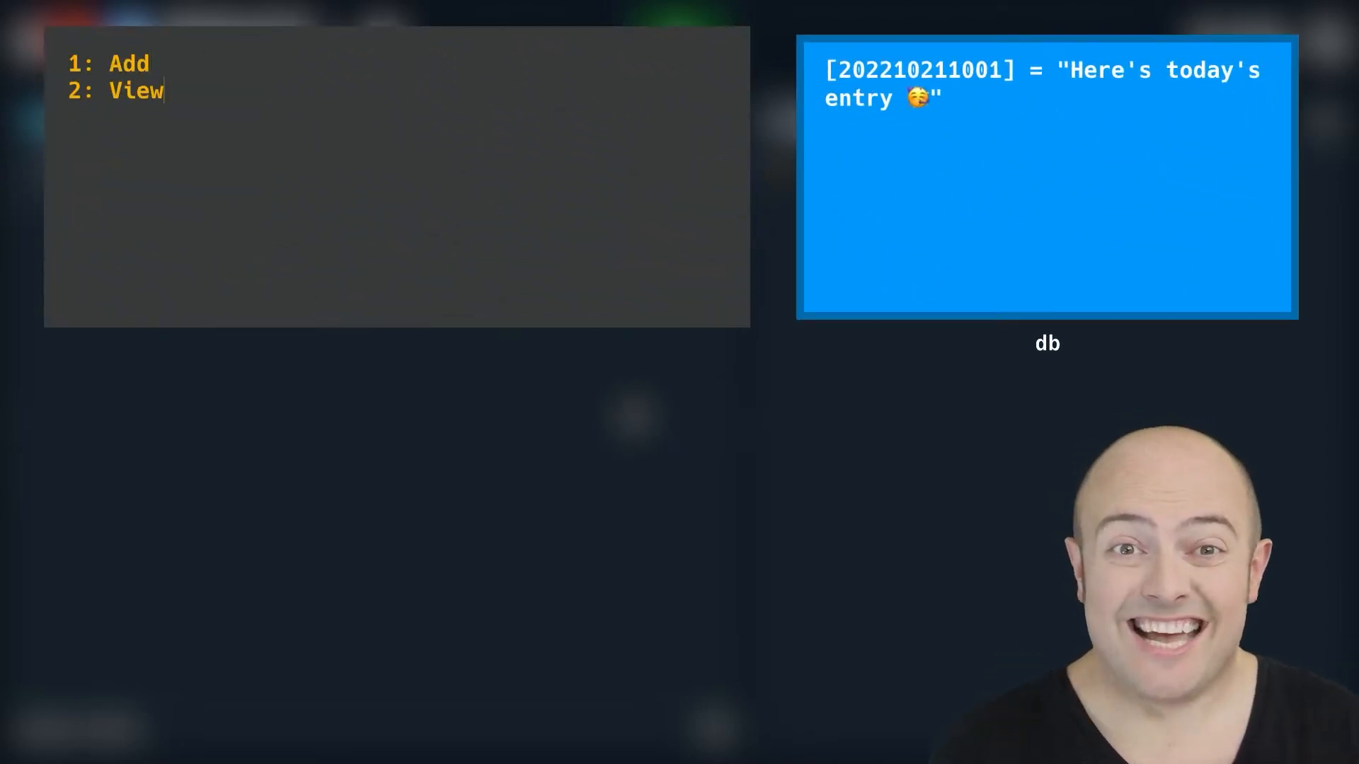
type("1")
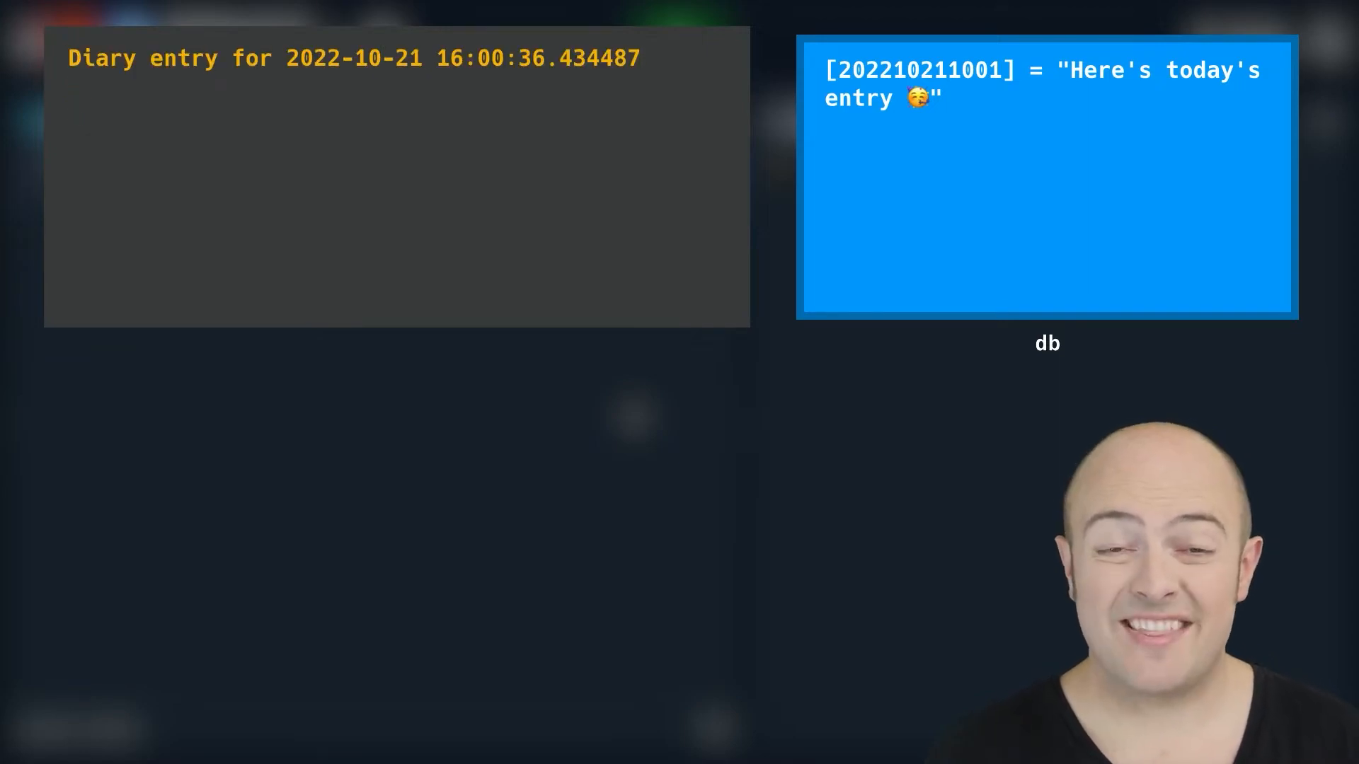
type("And another one\"")
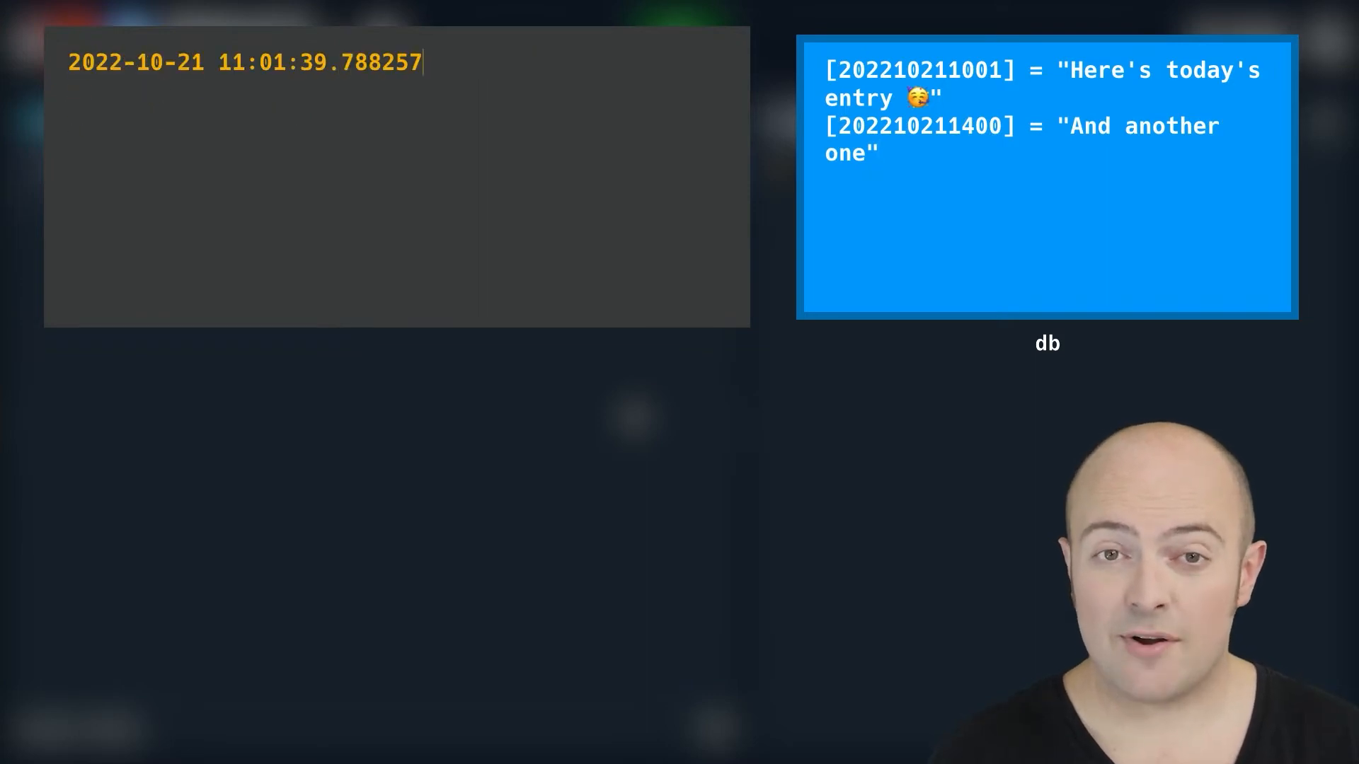
type("Here's today's entry 🥱")
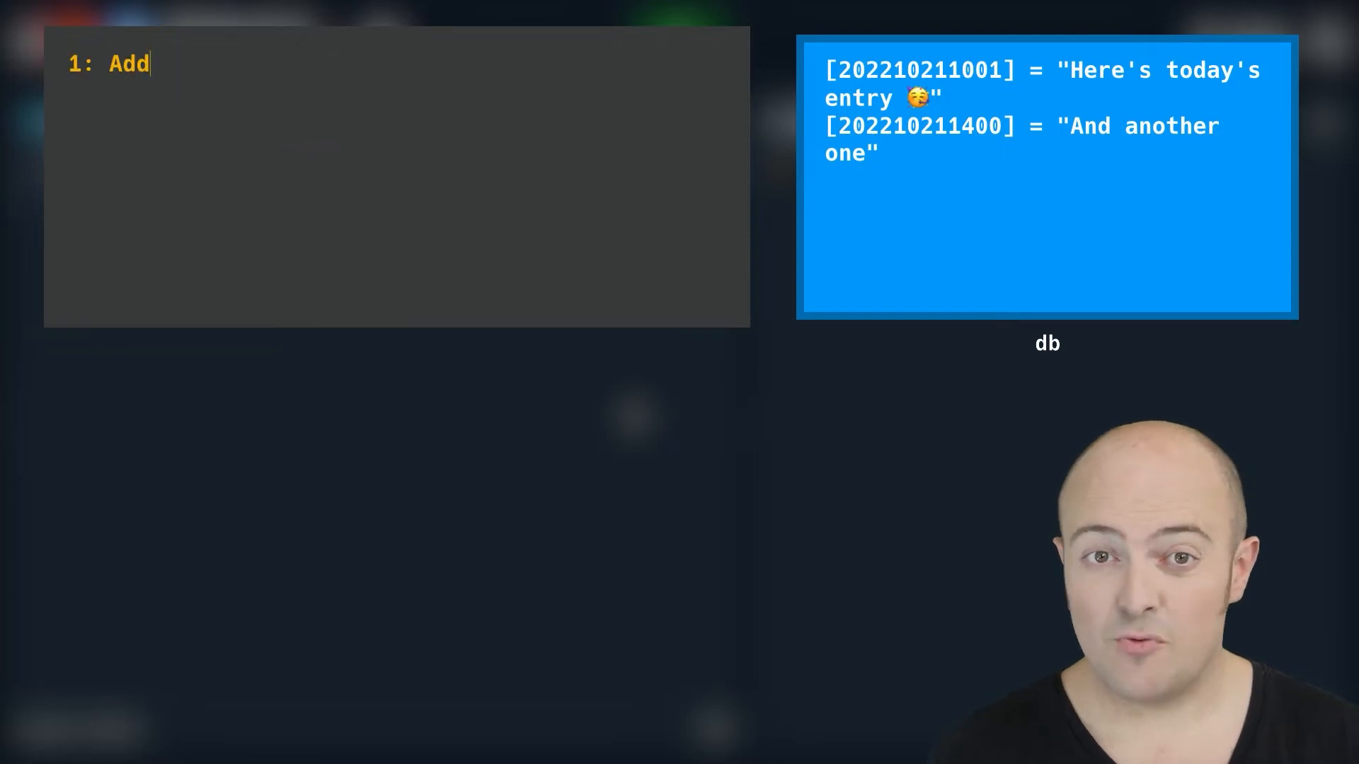
type("View")
type("#replit100D")
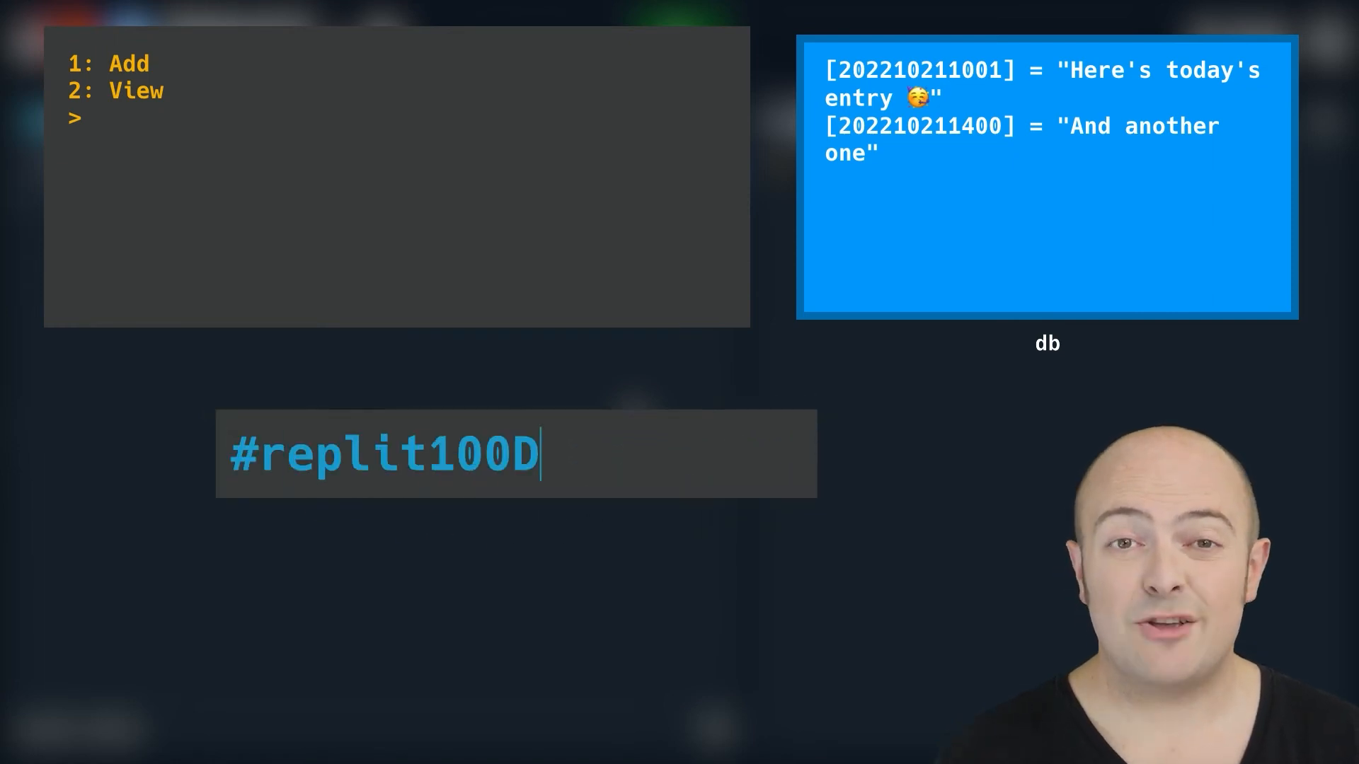
type("aysOfCode")
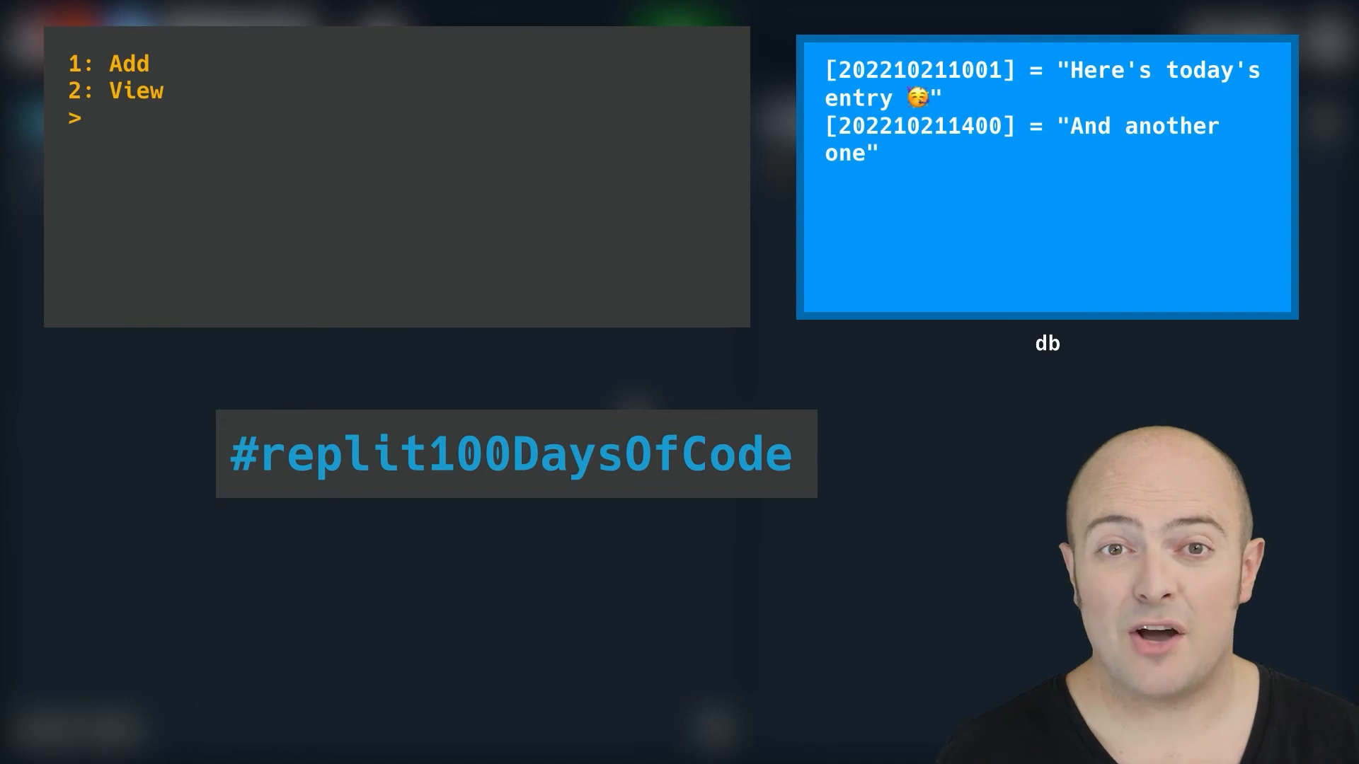